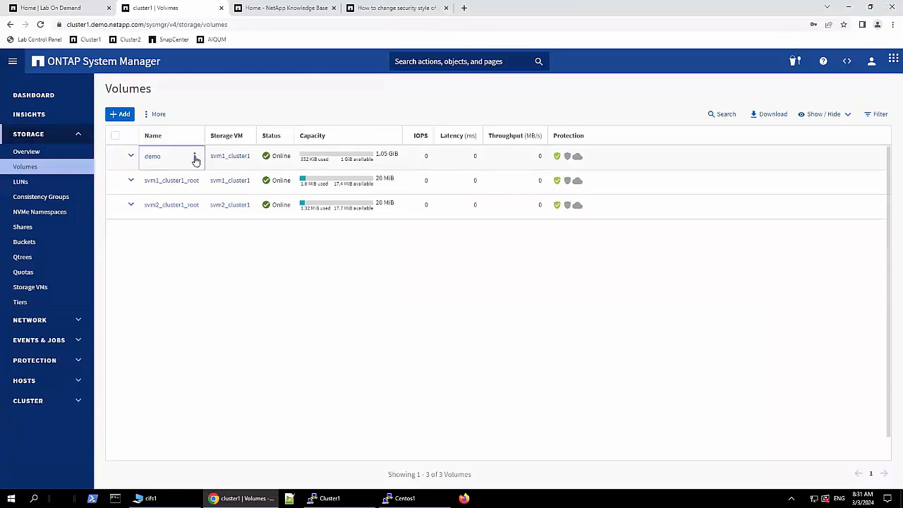
Step: Open the demo volume's edit form and scroll to its UNIX Security Type
{"action": "left_click", "coordinate": [194, 155]}
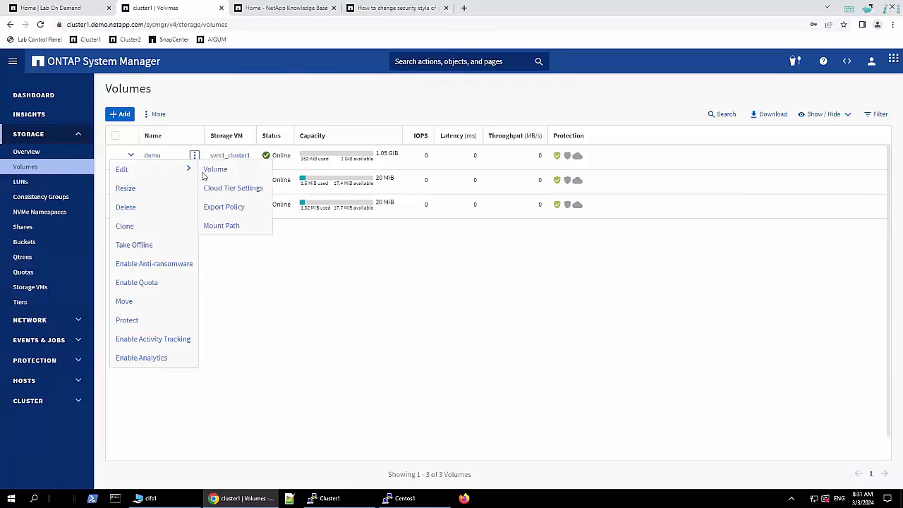
{"action": "mouse_move", "coordinate": [215, 170]}
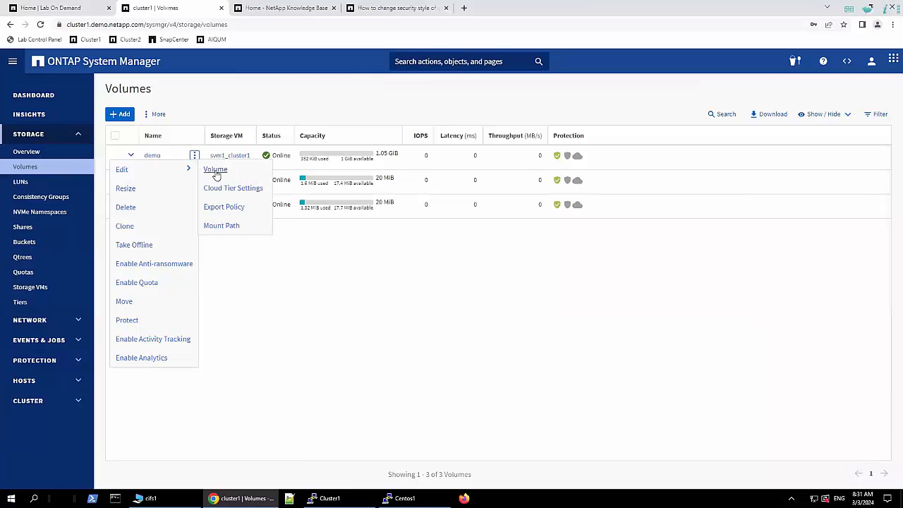
{"action": "left_click", "coordinate": [215, 170]}
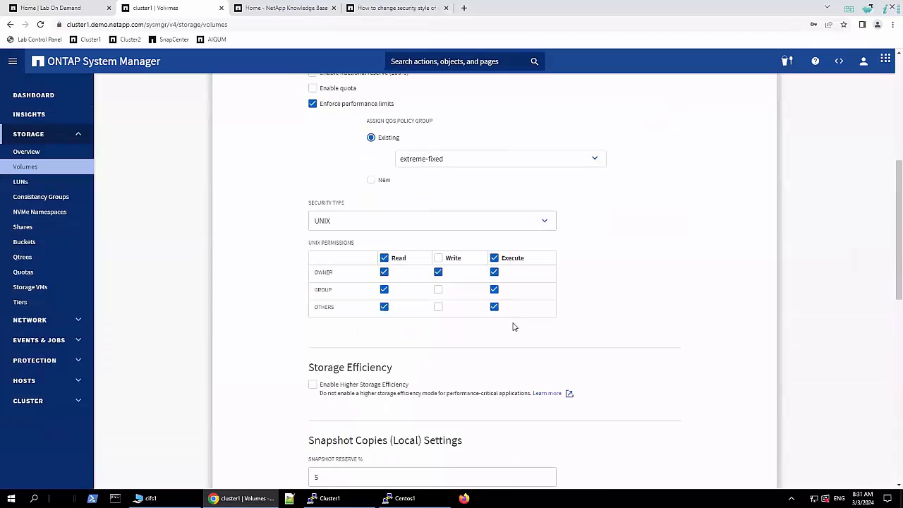
{"action": "mouse_move", "coordinate": [314, 220]}
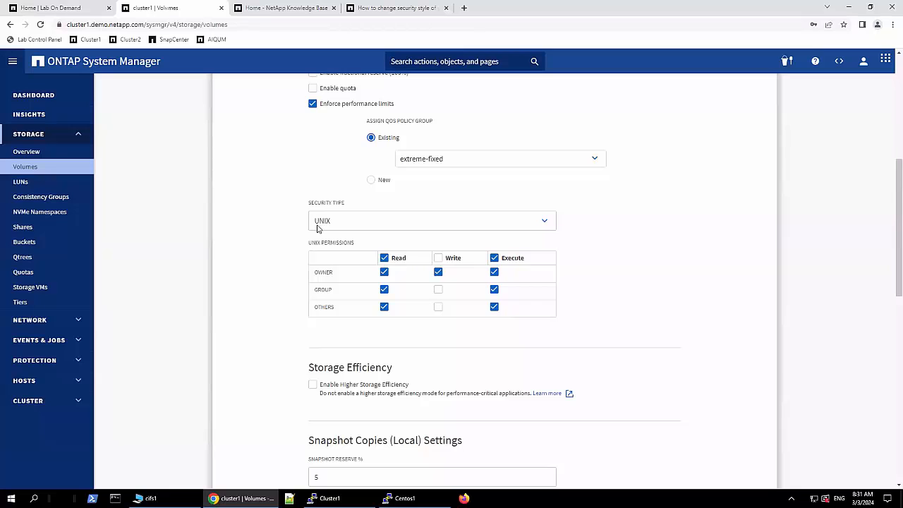
{"action": "scroll", "scroll_direction": "down", "scroll_amount": 3}
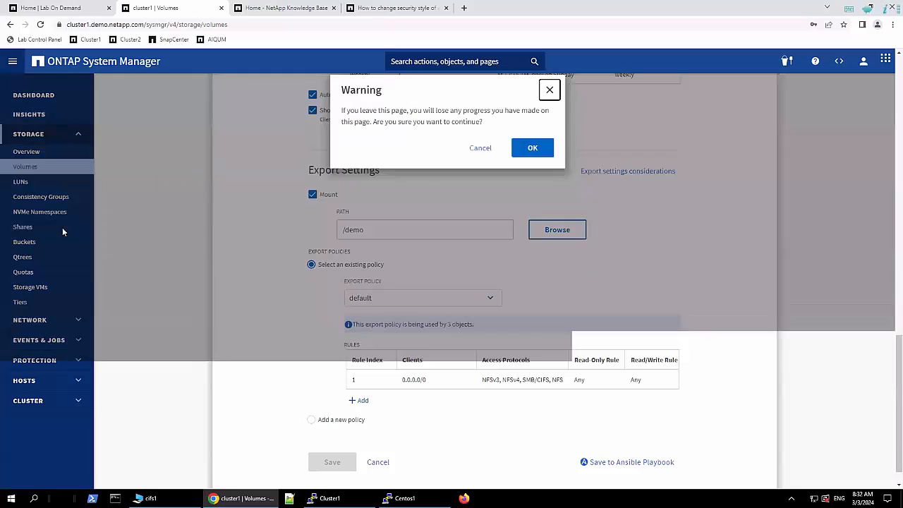
Step: Confirm leaving the volume page and review the demo share's edit form with Everyone Full Control
{"action": "left_click", "coordinate": [532, 148]}
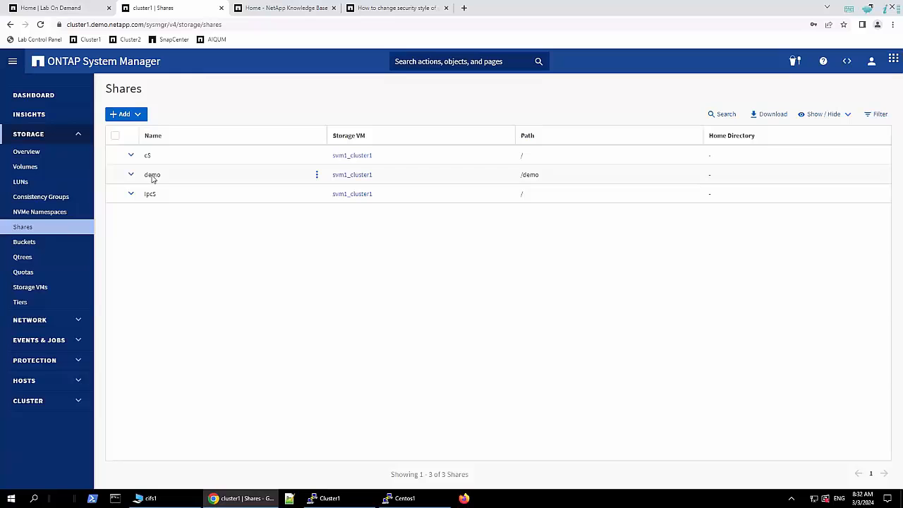
{"action": "left_click", "coordinate": [316, 175]}
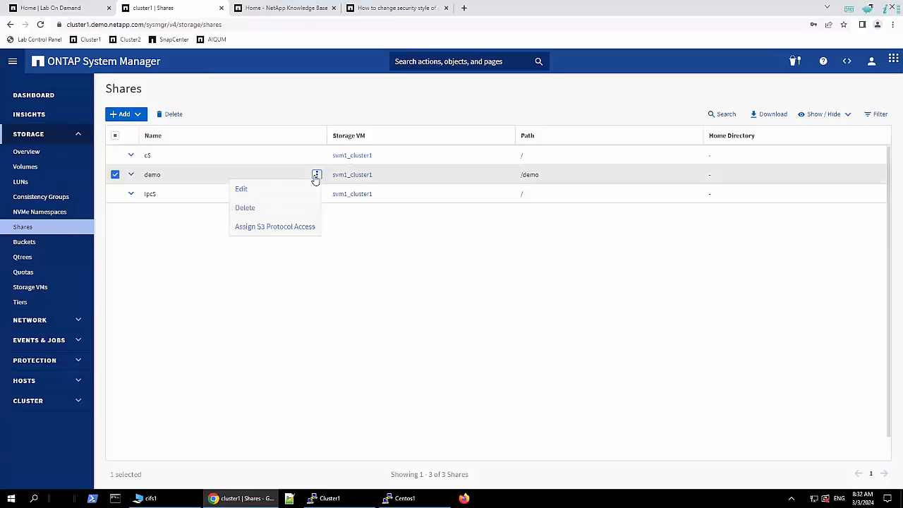
{"action": "left_click", "coordinate": [241, 188]}
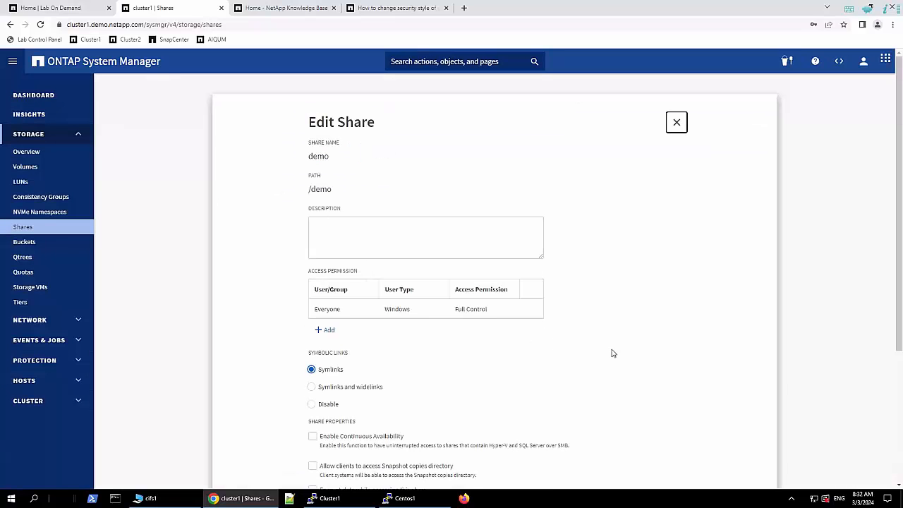
{"action": "scroll", "scroll_direction": "down", "scroll_amount": 3}
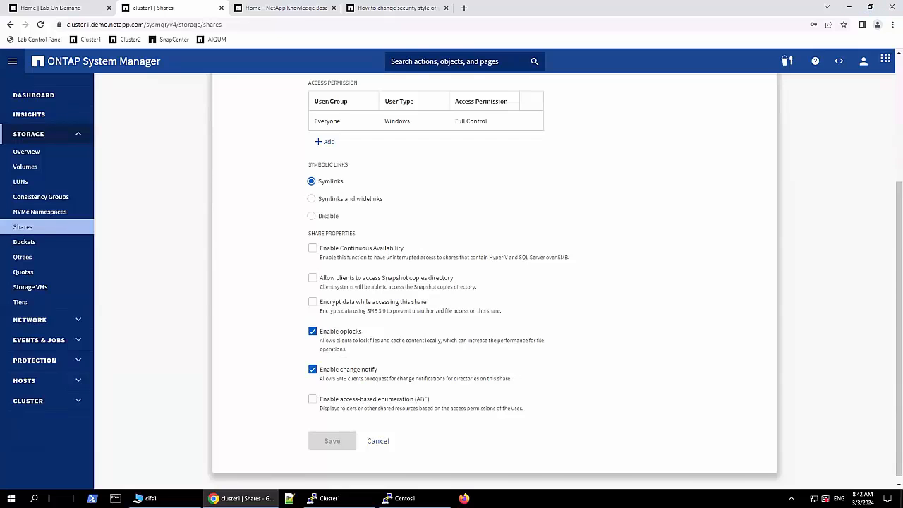
{"action": "mouse_move", "coordinate": [467, 411]}
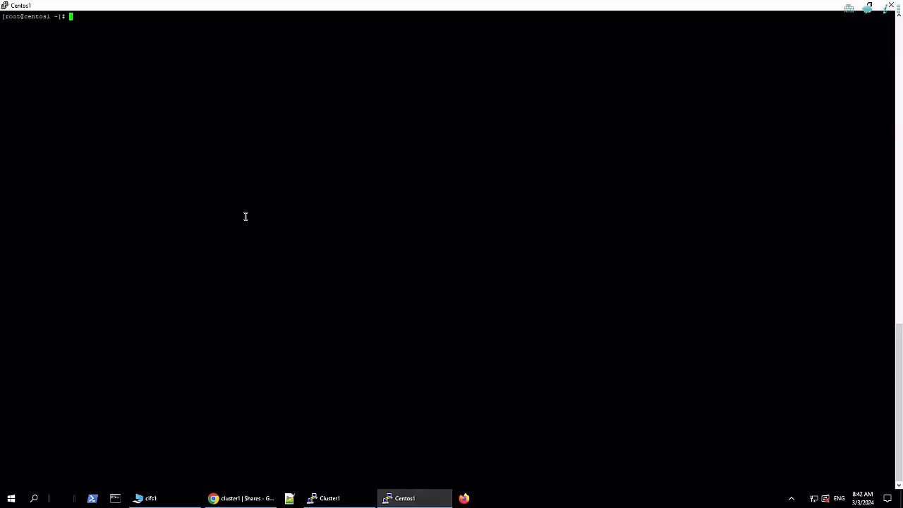
Step: List permissions of /mnt/kbtv, test1 and test2 with ls -la, then bring up Cluster1
{"action": "type", "text": "ls -la /mnt/kbtv/"}
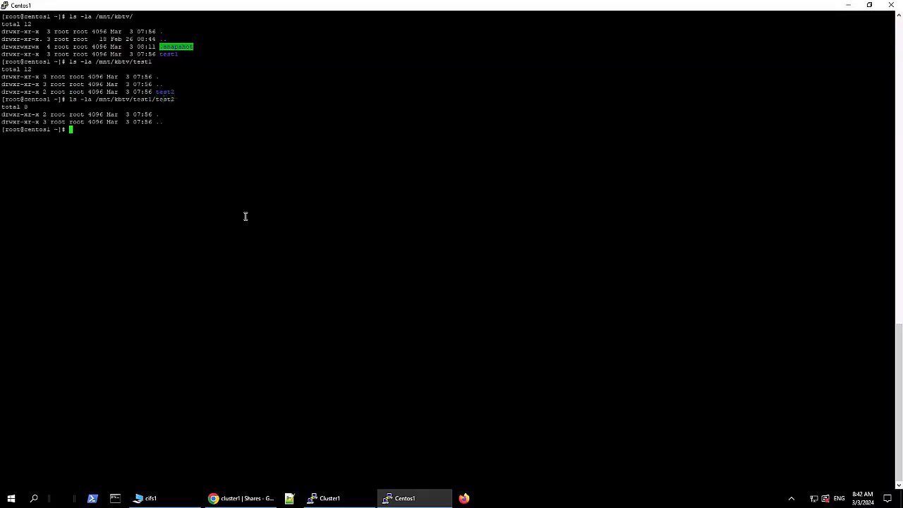
{"action": "mouse_move", "coordinate": [328, 484]}
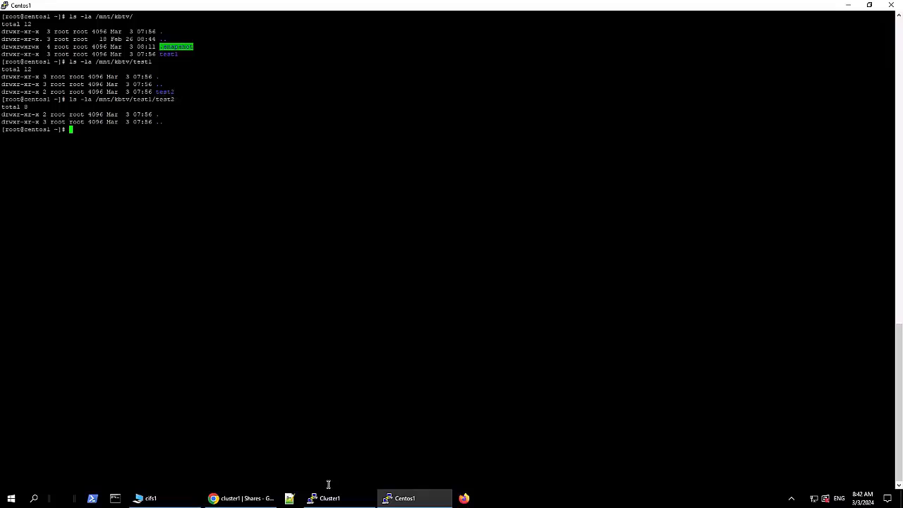
{"action": "left_click", "coordinate": [329, 498]}
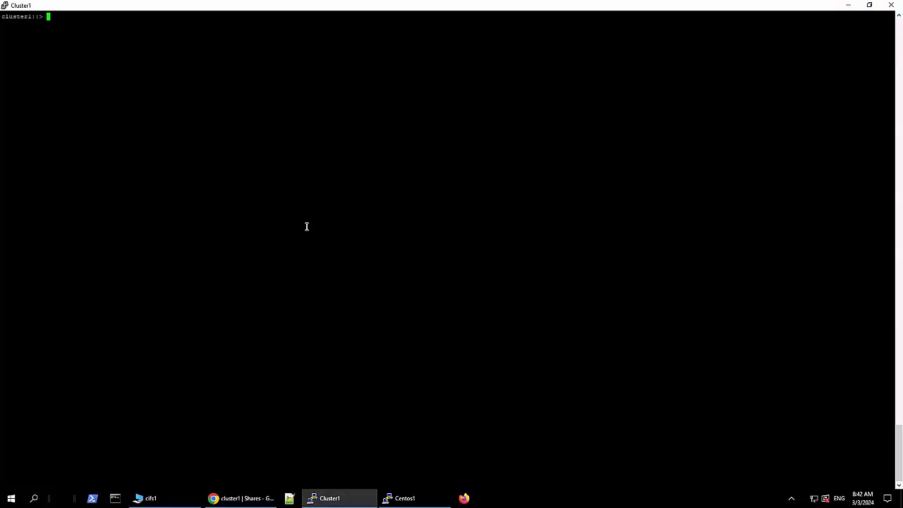
Step: Show security for /demo, /demo/test1 and /demo/test1/test2 on svm1_cluster1, all unix style
{"action": "type", "text": "f"}
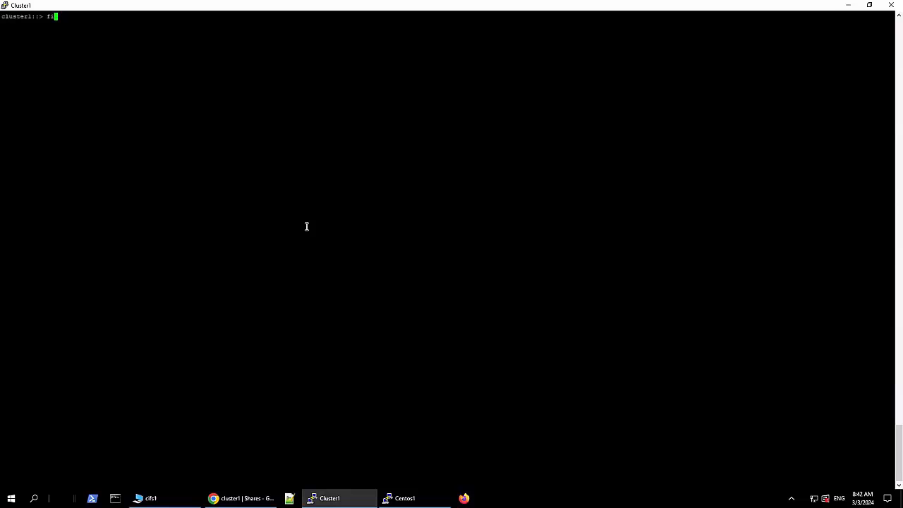
{"action": "type", "text": "ile-directory show"}
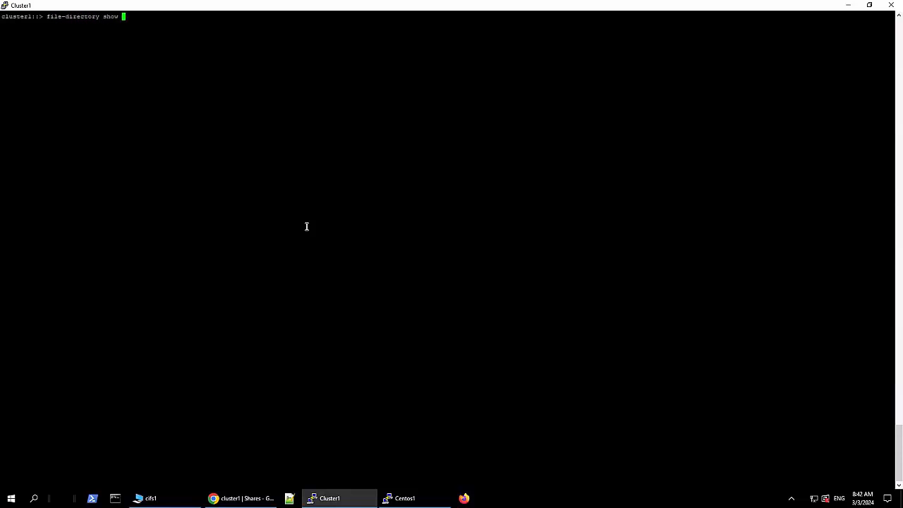
{"action": "type", "text": "-vserver svm1_cluster1 -path /demo"}
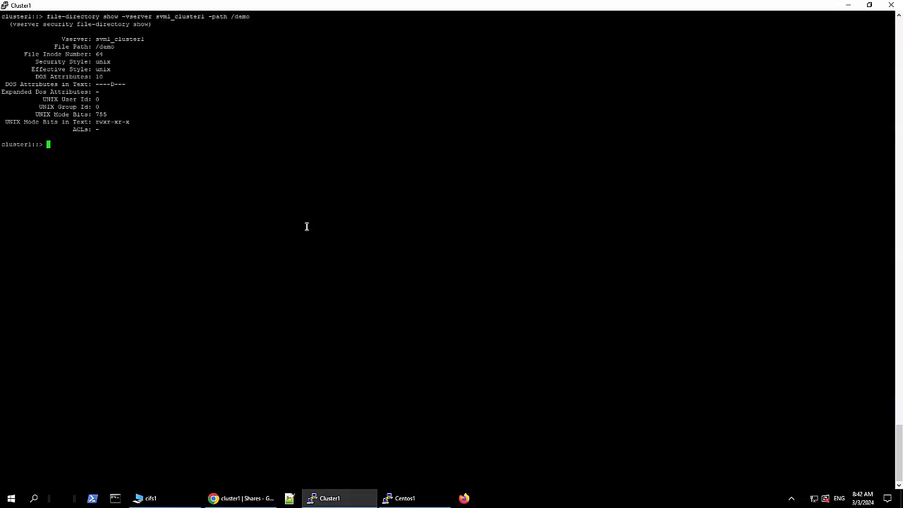
{"action": "type", "text": "file-directory show -vserver svm1_cluster1 -path /demo/test1"}
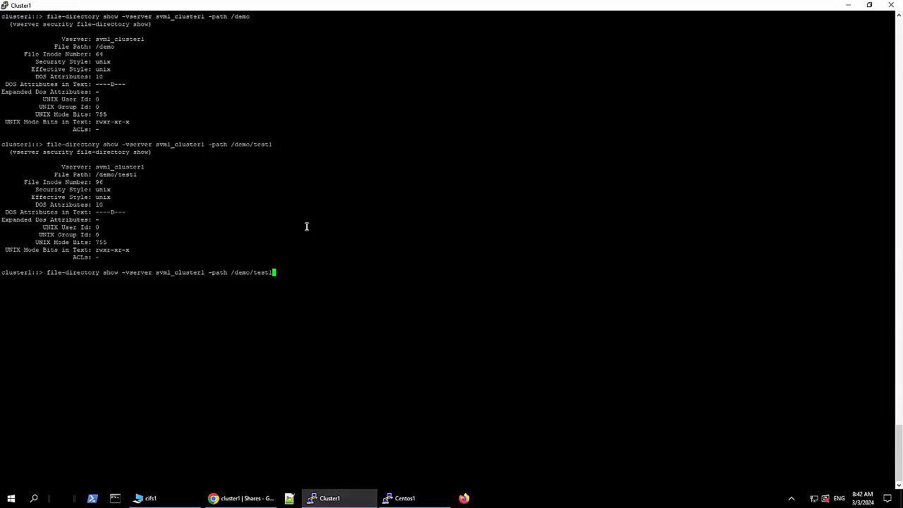
{"action": "type", "text": "/test2"}
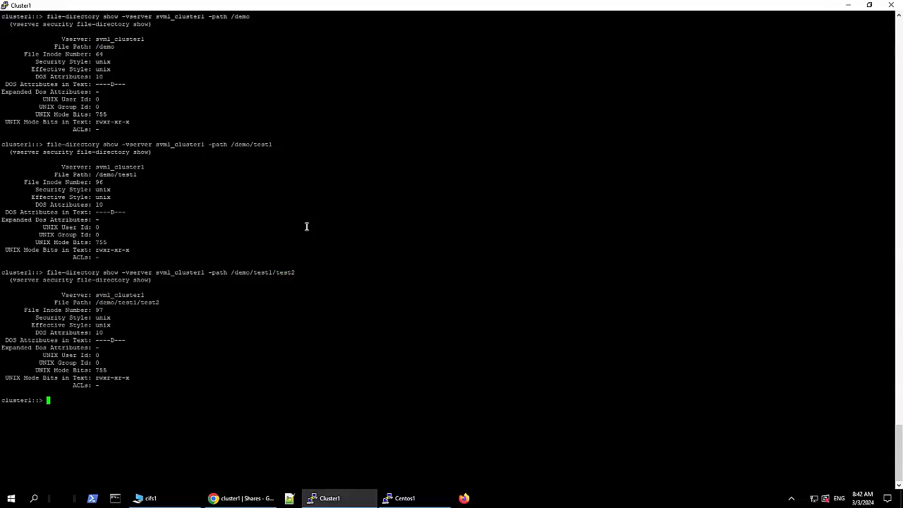
{"action": "double_click", "coordinate": [101, 317]}
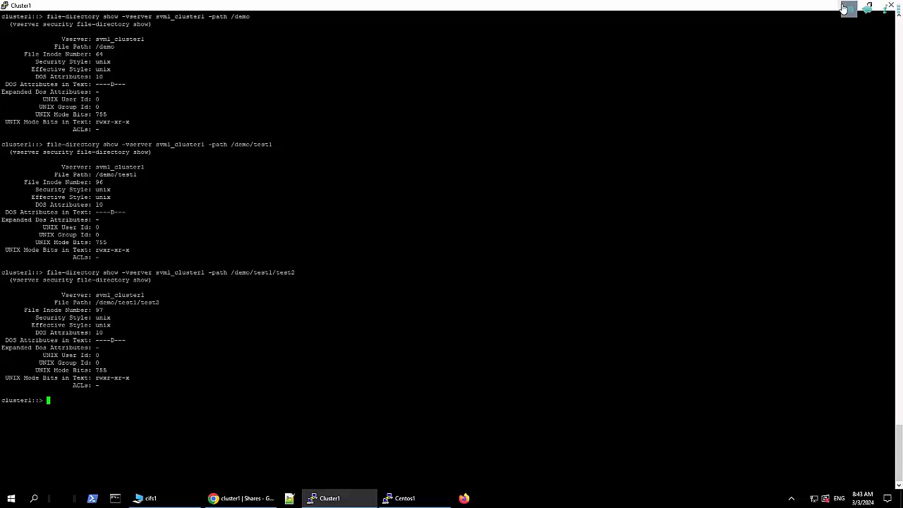
{"action": "left_click", "coordinate": [404, 498]}
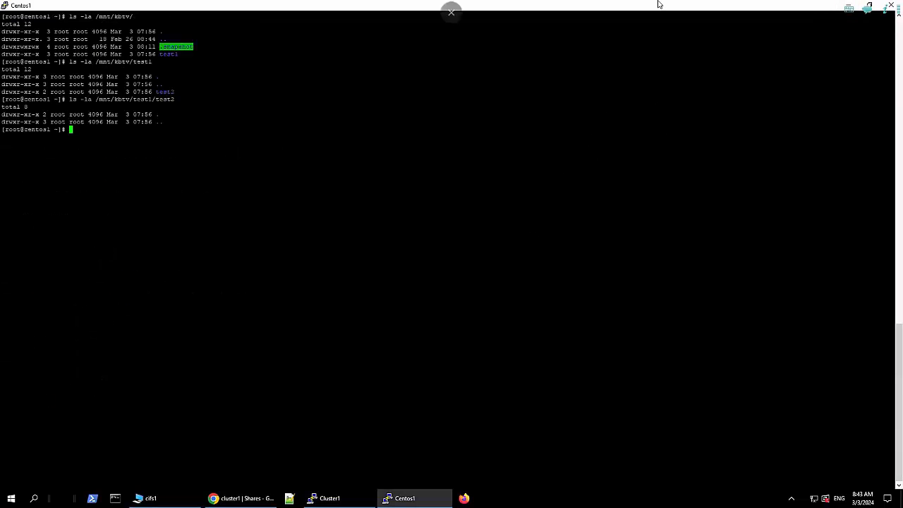
Step: Browse the cifs1 share through demo and test1, then return to demo
{"action": "left_click", "coordinate": [151, 498]}
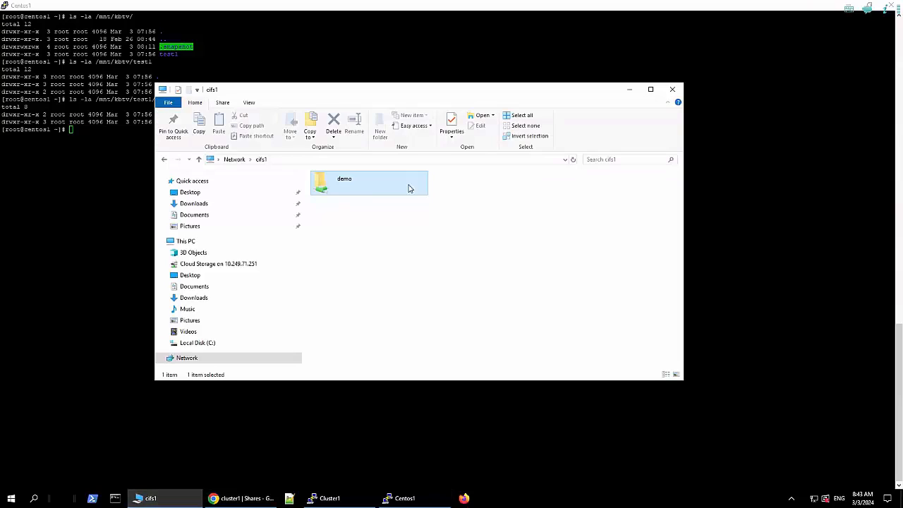
{"action": "double_click", "coordinate": [344, 182]}
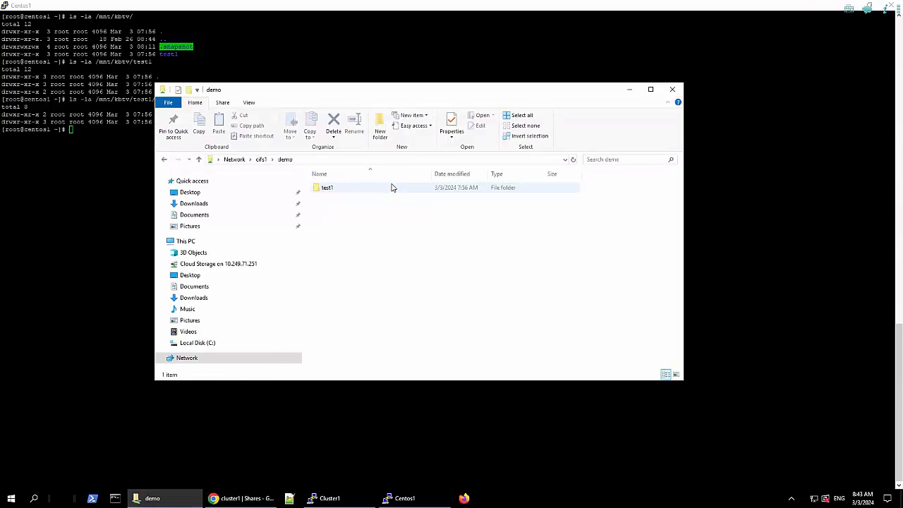
{"action": "double_click", "coordinate": [327, 187]}
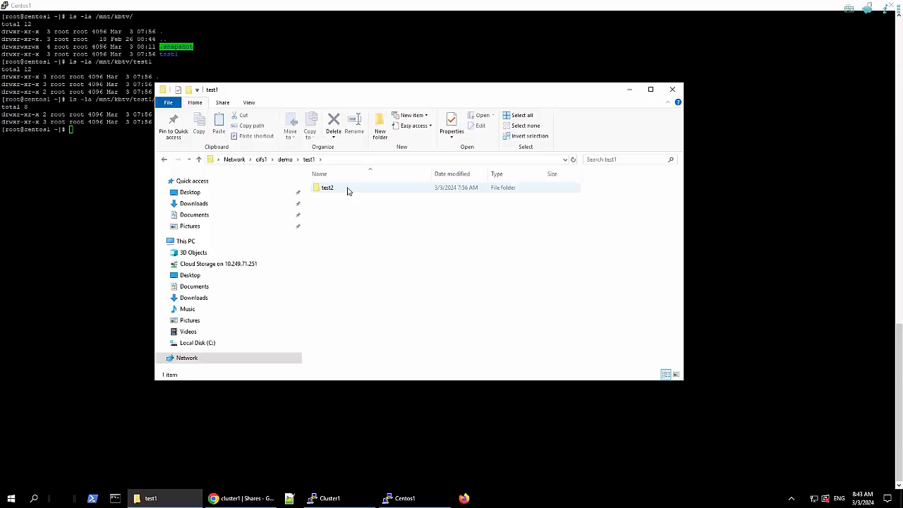
{"action": "double_click", "coordinate": [327, 187]}
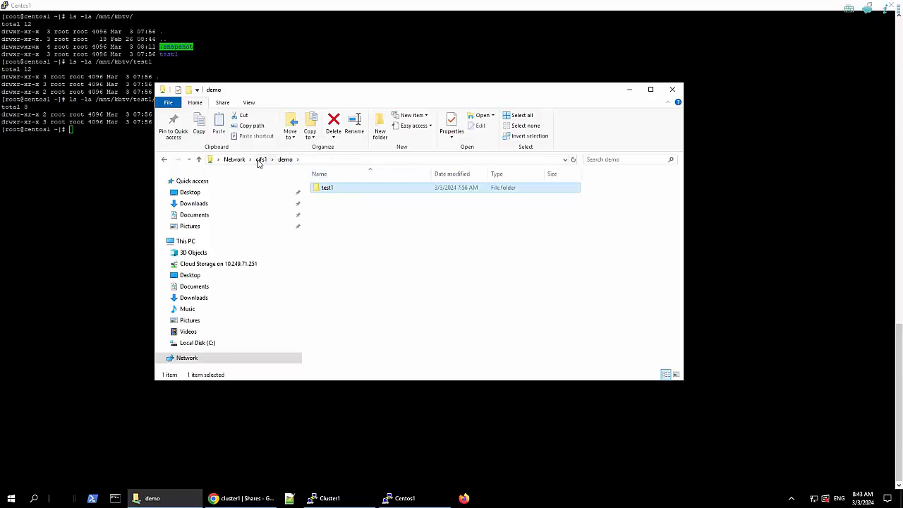
Step: Review the demo folder's advanced permission entries for root, other and Administrator, then cancel
{"action": "right_click", "coordinate": [344, 182]}
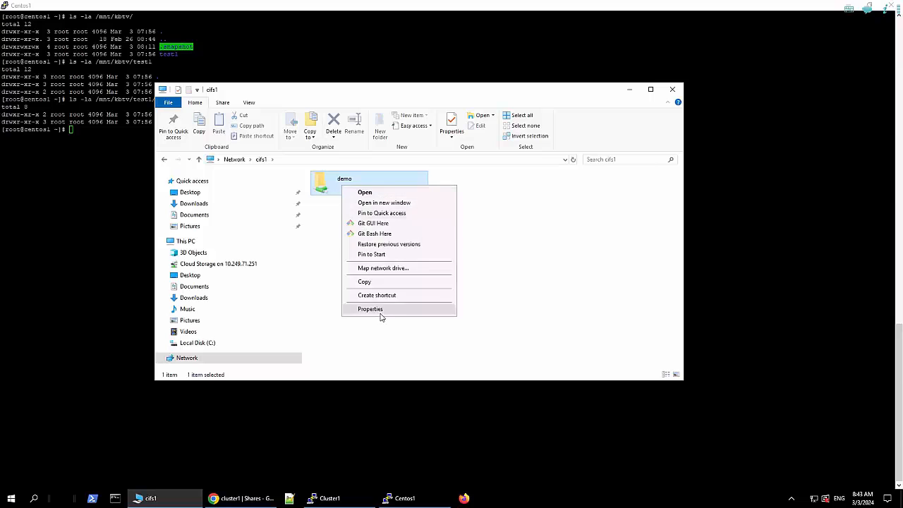
{"action": "left_click", "coordinate": [371, 309]}
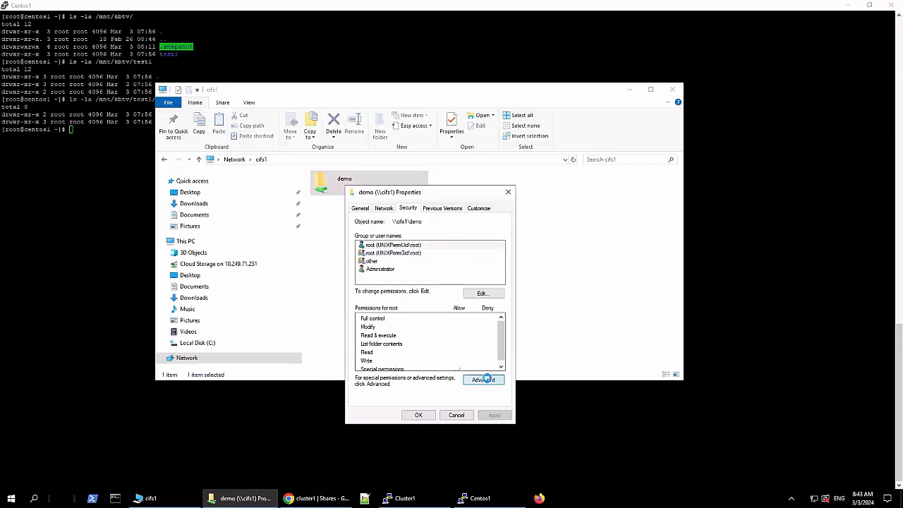
{"action": "left_click", "coordinate": [483, 379]}
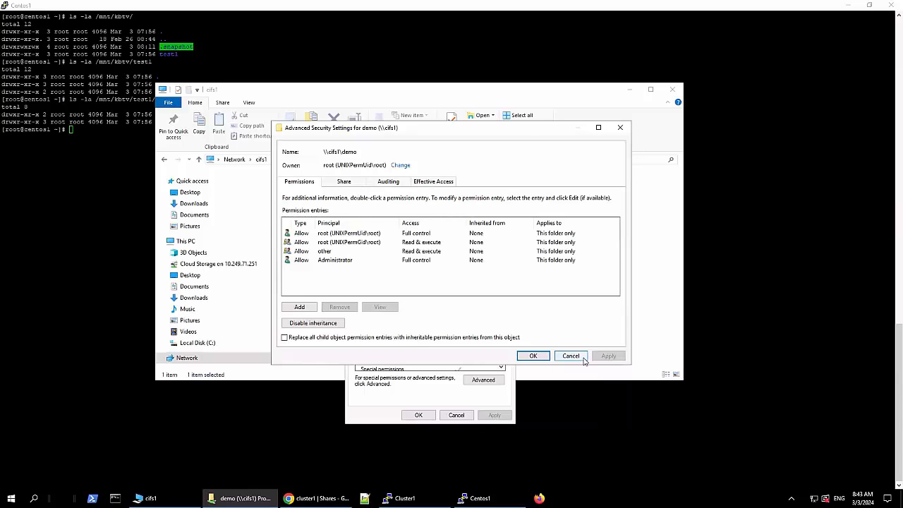
{"action": "left_click", "coordinate": [569, 356]}
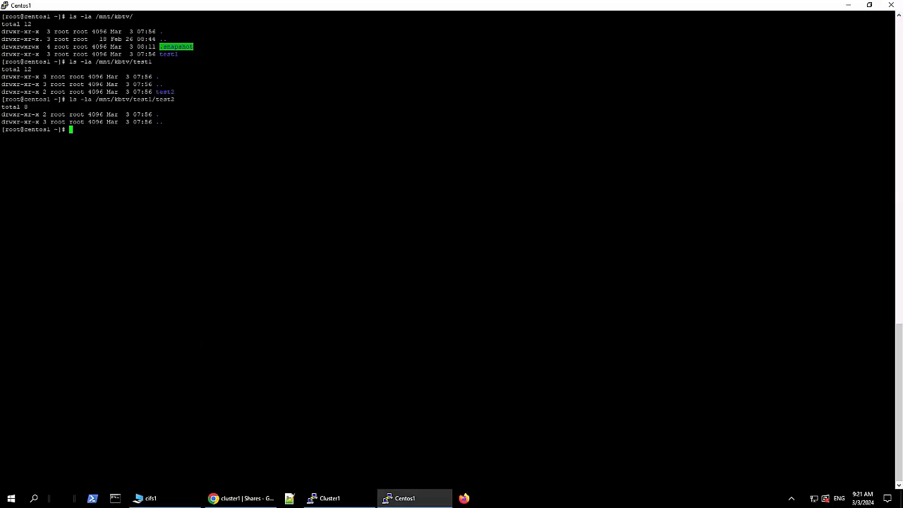
{"action": "mouse_move", "coordinate": [670, 327]}
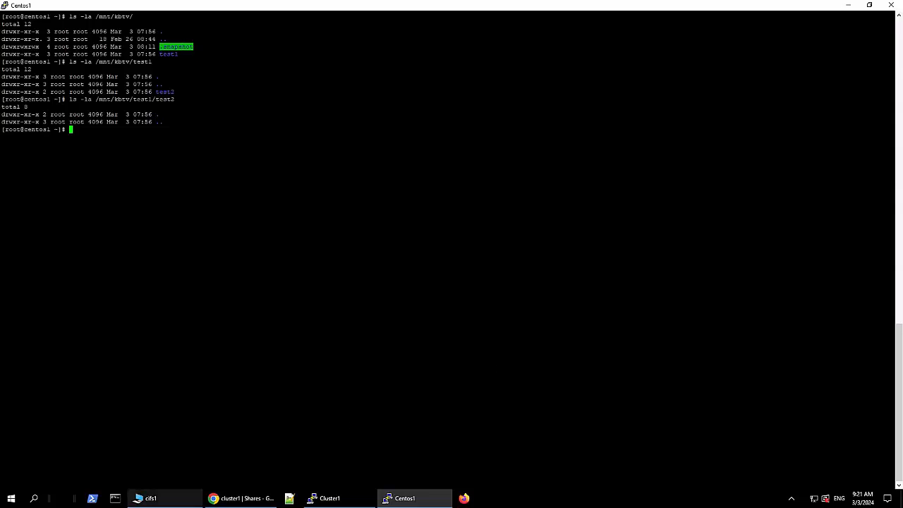
Step: Bring the Chrome cluster1 | Shares window to the front
{"action": "left_click", "coordinate": [240, 498]}
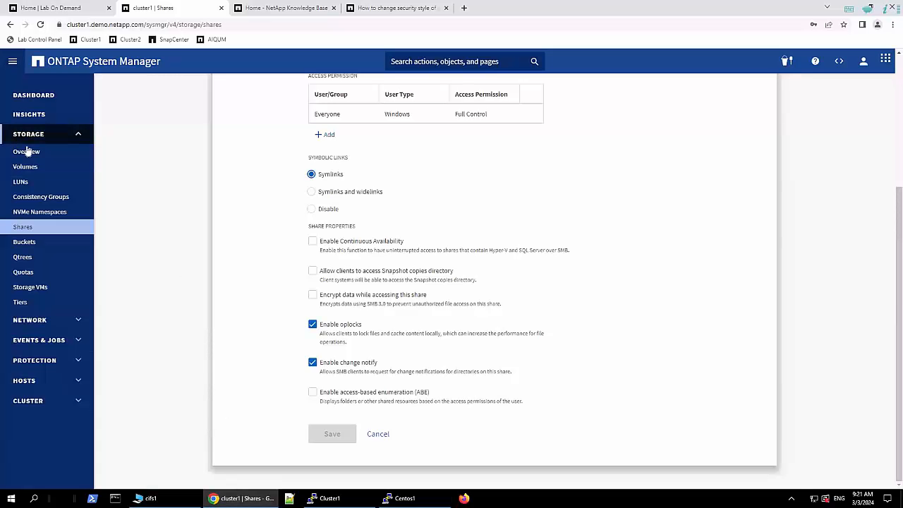
Step: Reopen the demo volume's edit form and check the Security Type dropdown, keeping UNIX
{"action": "left_click", "coordinate": [27, 151]}
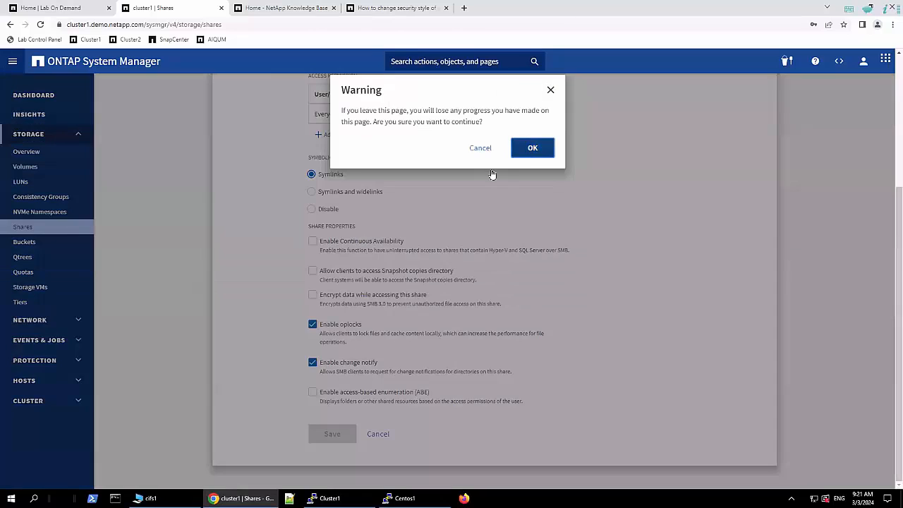
{"action": "left_click", "coordinate": [532, 147]}
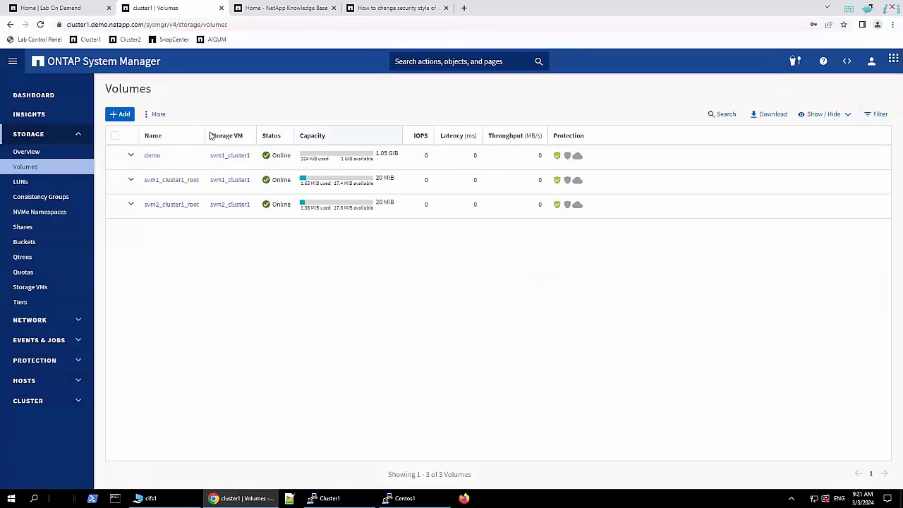
{"action": "left_click", "coordinate": [194, 156]}
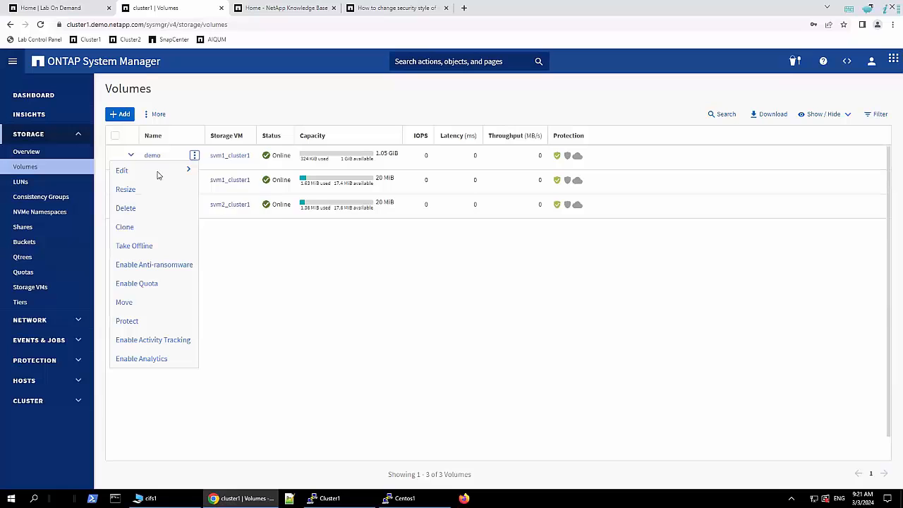
{"action": "left_click", "coordinate": [121, 170]}
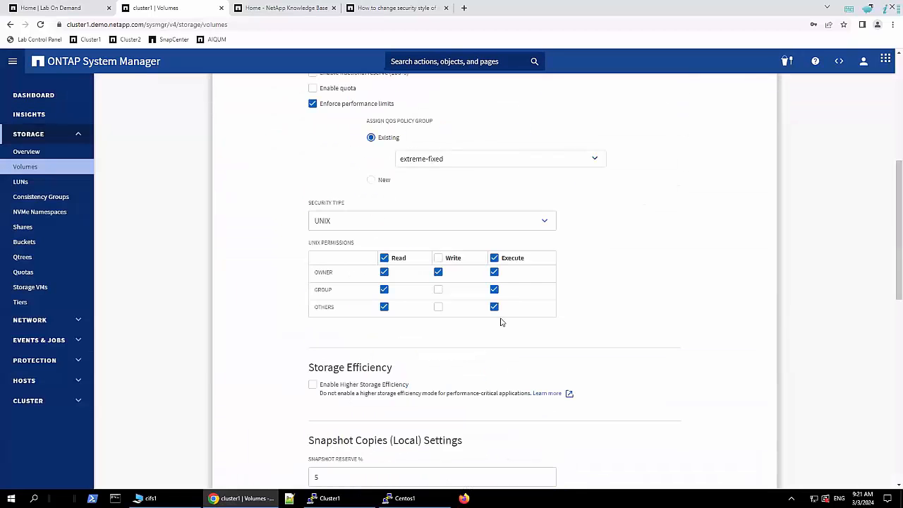
{"action": "left_click", "coordinate": [431, 220]}
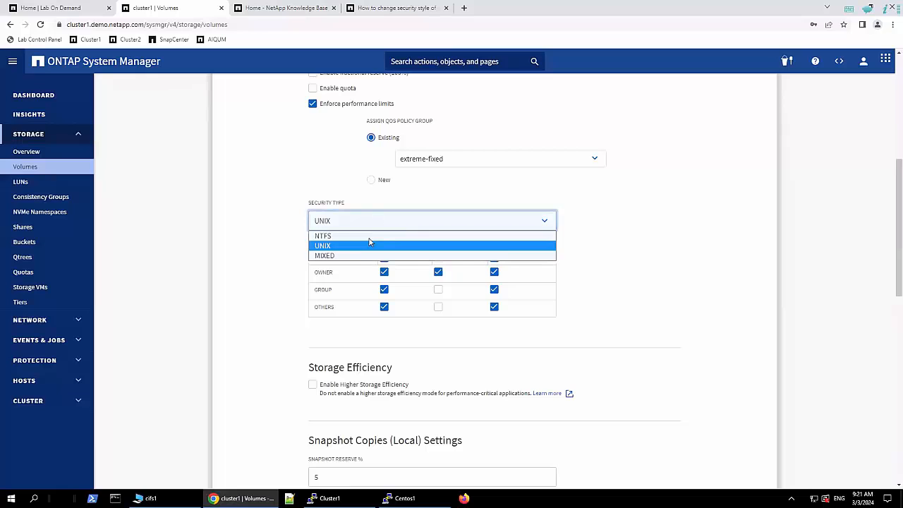
{"action": "left_click", "coordinate": [322, 245]}
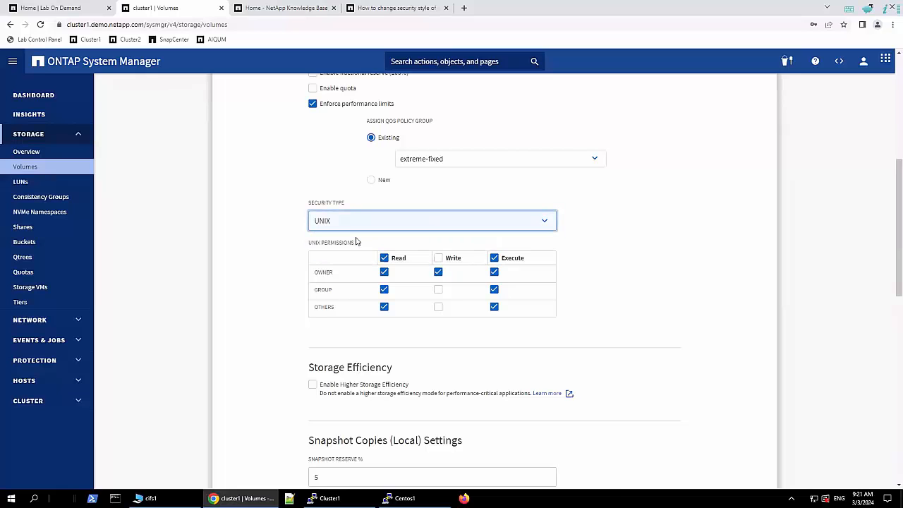
{"action": "left_click", "coordinate": [431, 220]}
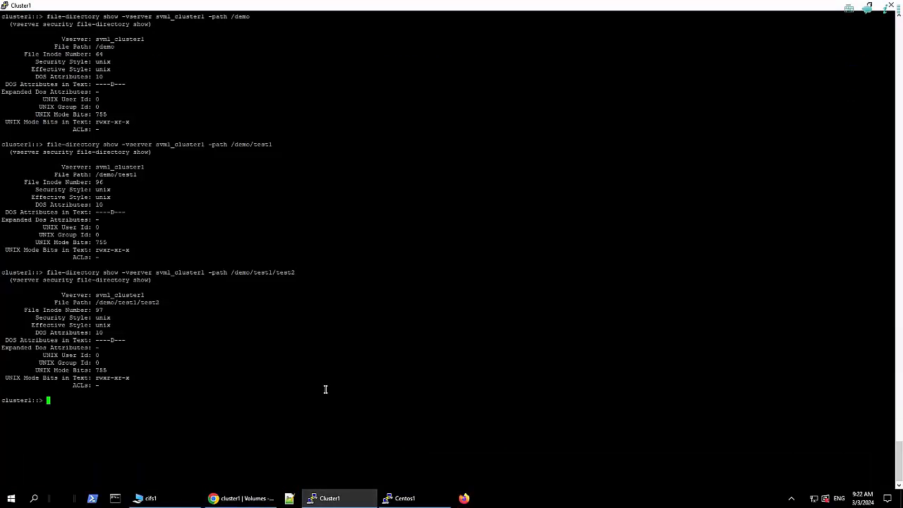
Step: Set demo's security style to ntfs via volume modify, then show /demo's file-directory details
{"action": "type", "text": "volume modif"}
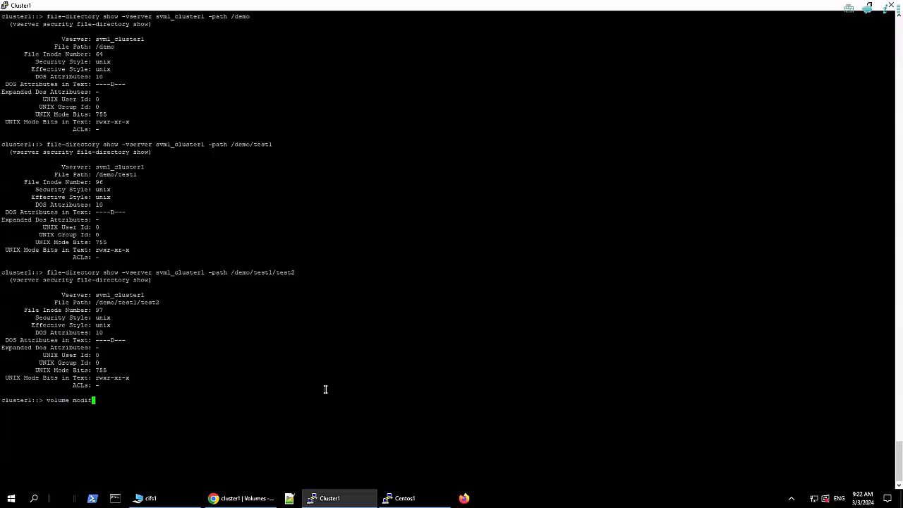
{"action": "type", "text": "-vserver svml_cluster1 -volume demo -security-style ntfs"}
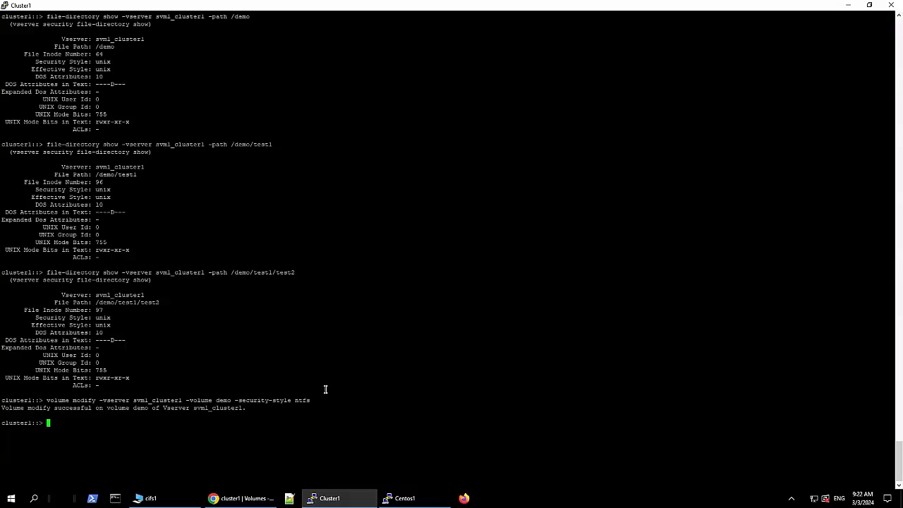
{"action": "type", "text": "file-"}
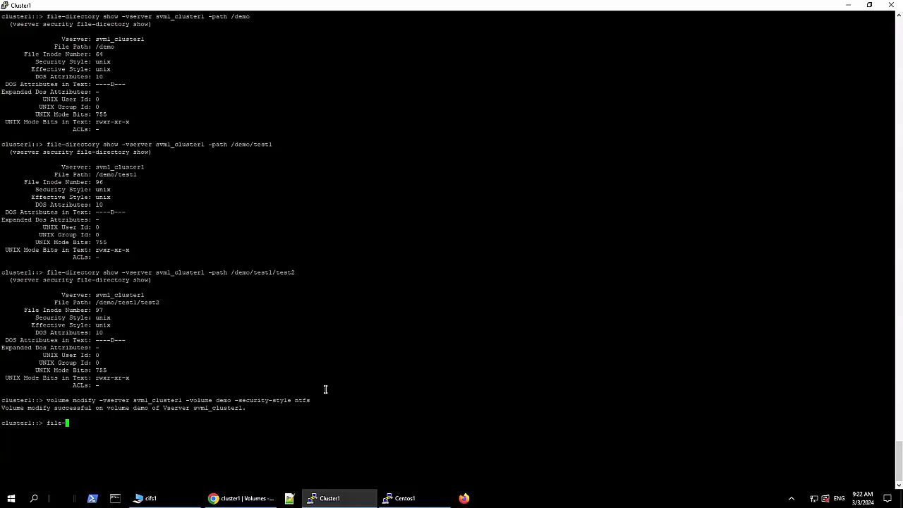
{"action": "type", "text": "directory show"}
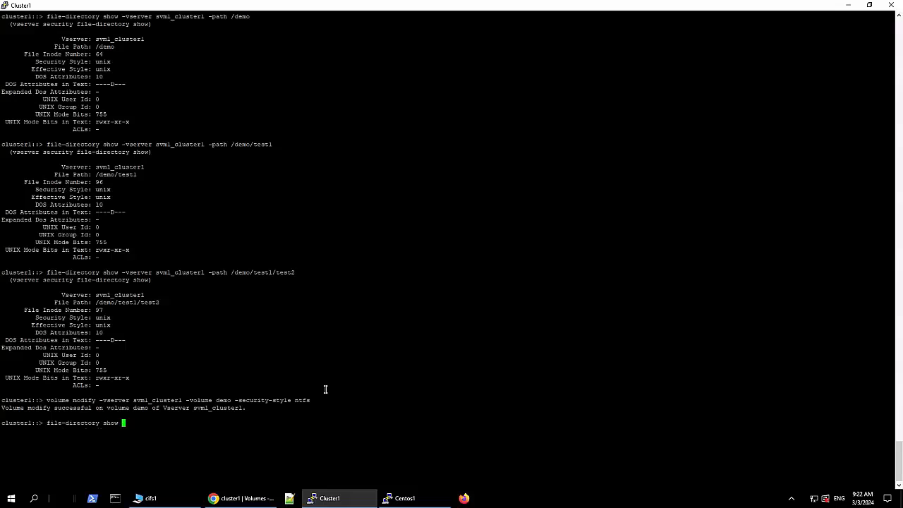
{"action": "type", "text": "-vserver svml_cluster1 -path /demo"}
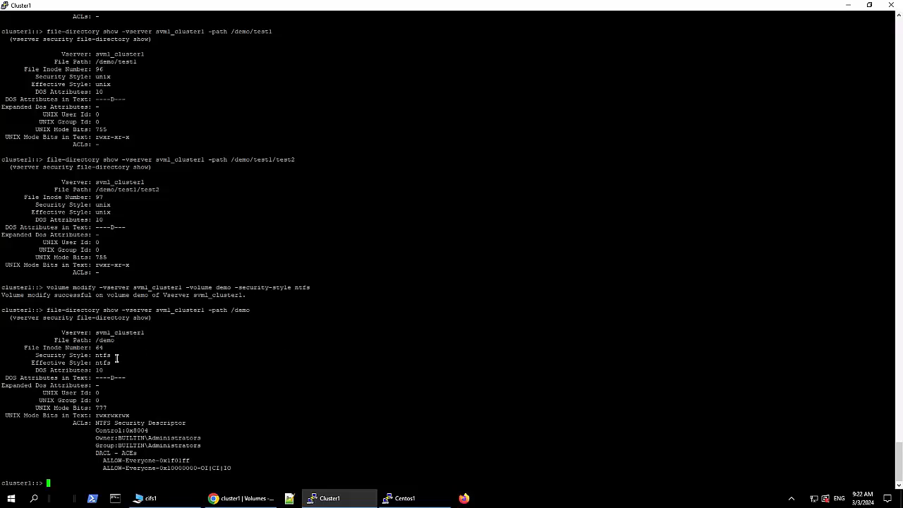
{"action": "mouse_move", "coordinate": [112, 460]}
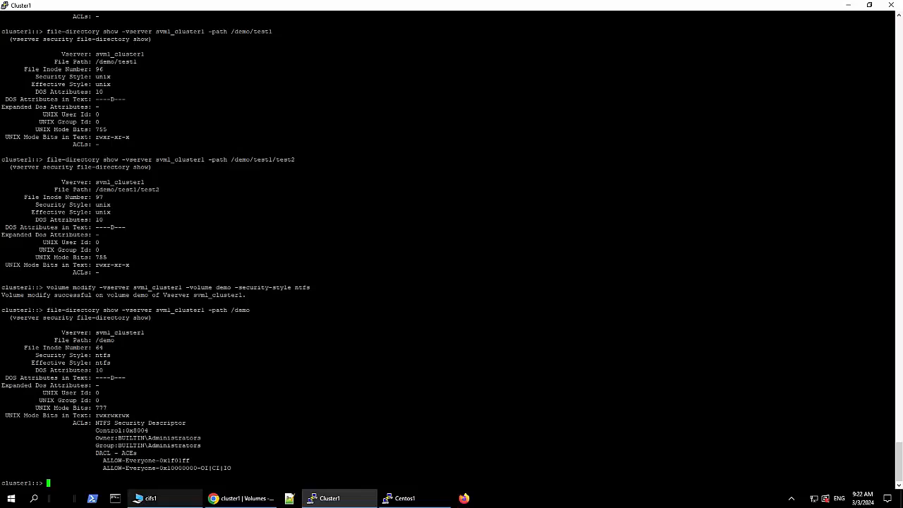
Step: Open the Security tab of the demo share's Properties on cifs1
{"action": "left_click", "coordinate": [164, 498]}
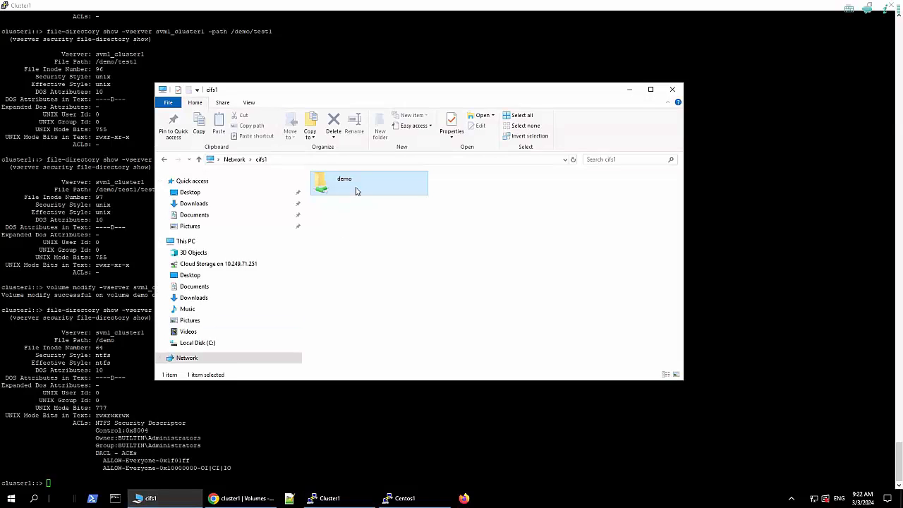
{"action": "right_click", "coordinate": [368, 183]}
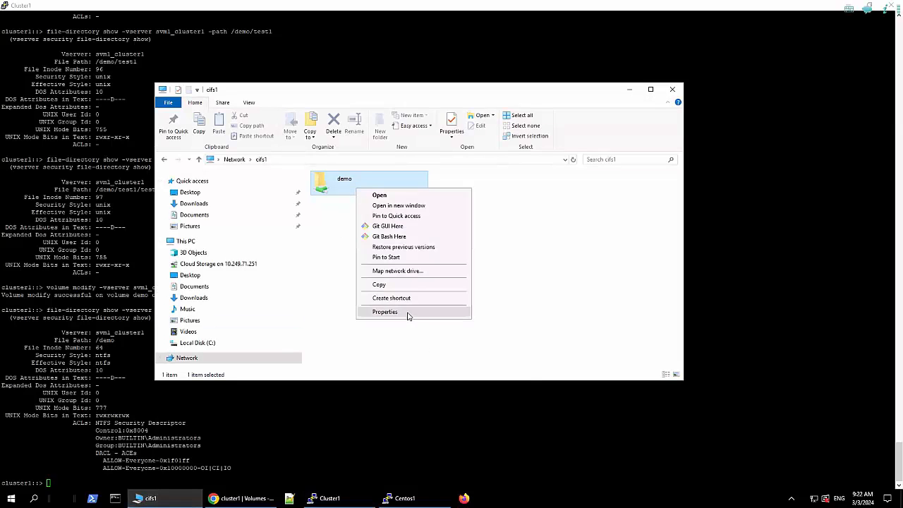
{"action": "left_click", "coordinate": [385, 312]}
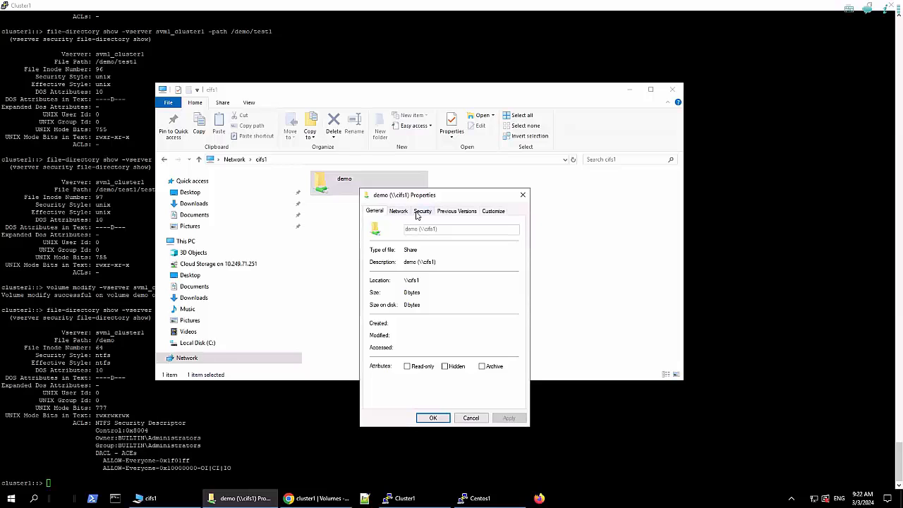
{"action": "left_click", "coordinate": [497, 383]}
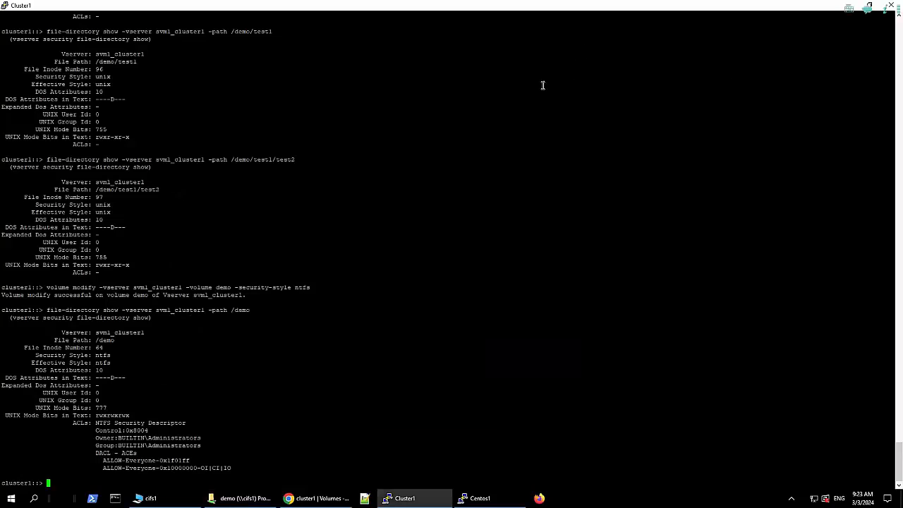
Step: List security details for /demo/test1 and /demo/test1/test2 on vserver svm1_cluster1
{"action": "type", "text": "file-directory show -vserver svm1_cluster1 -path /demo"}
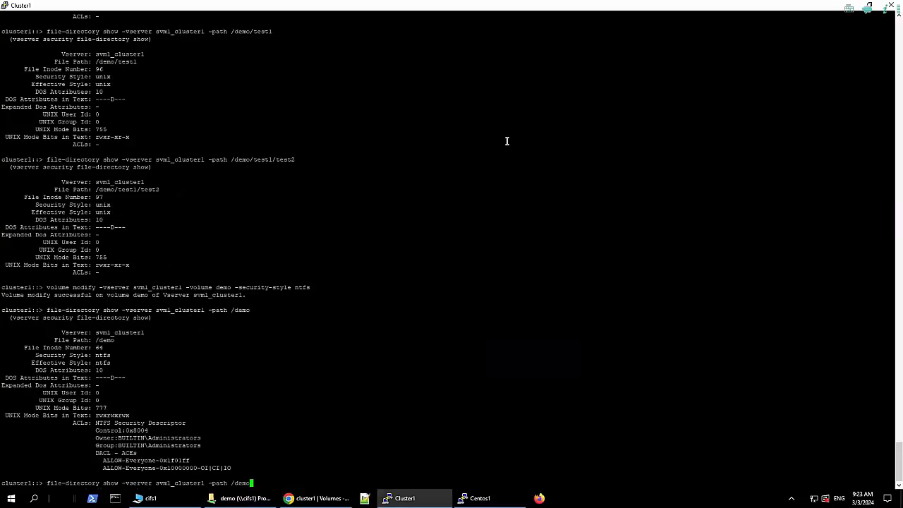
{"action": "type", "text": "/test1'"}
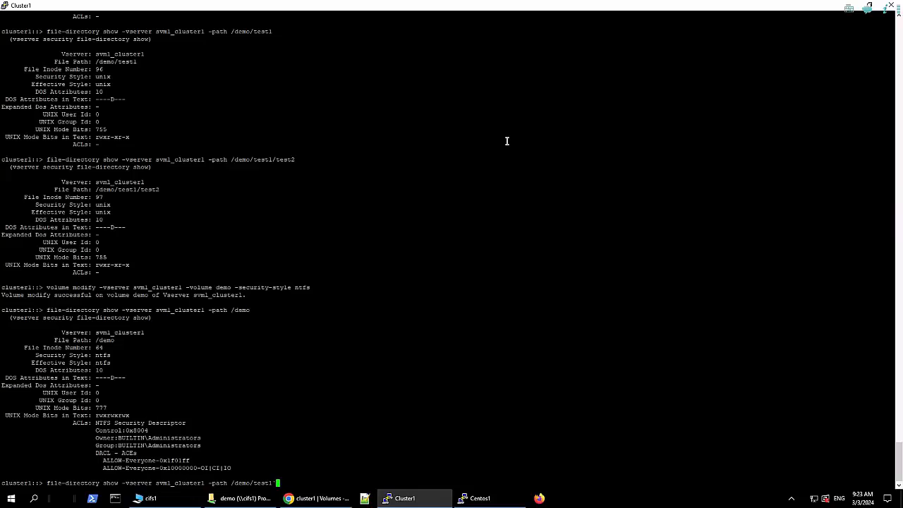
{"action": "key", "text": "enter"}
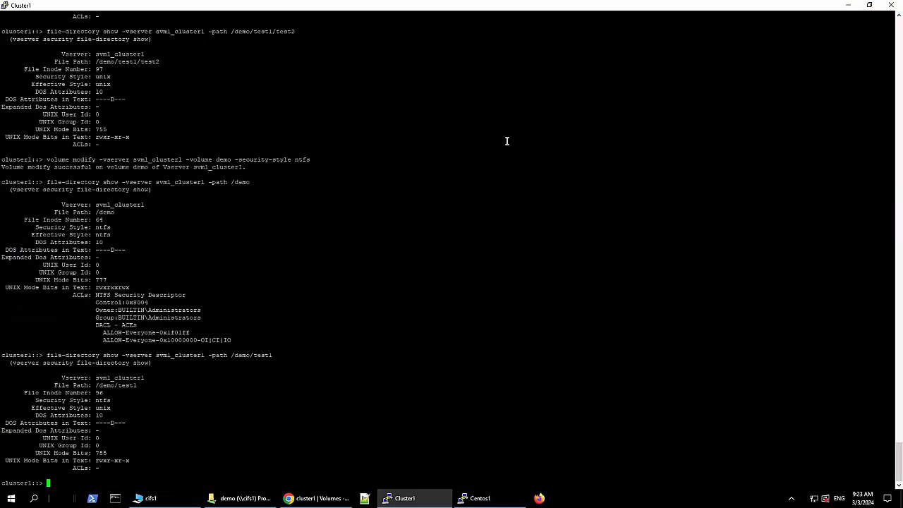
{"action": "type", "text": "file-directory show -vserver svm1_cluster1 -path /demo/test1/test2"}
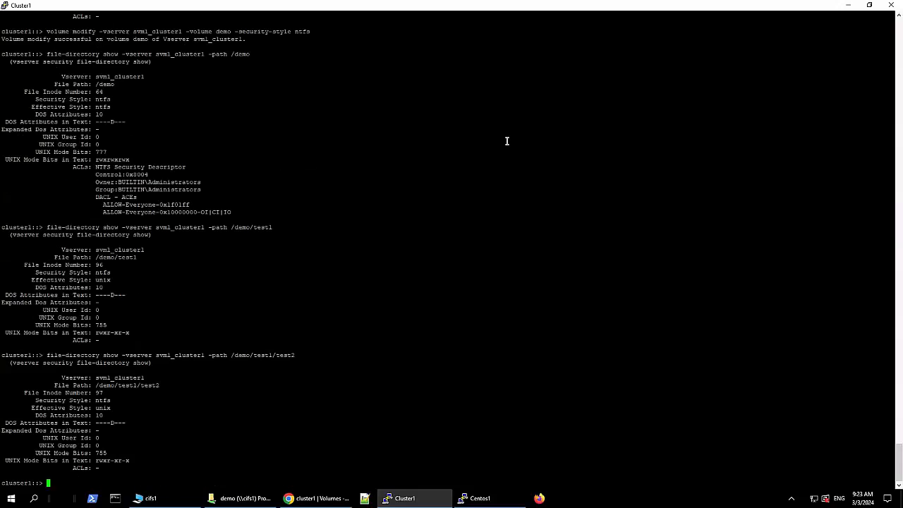
{"action": "mouse_move", "coordinate": [476, 196]}
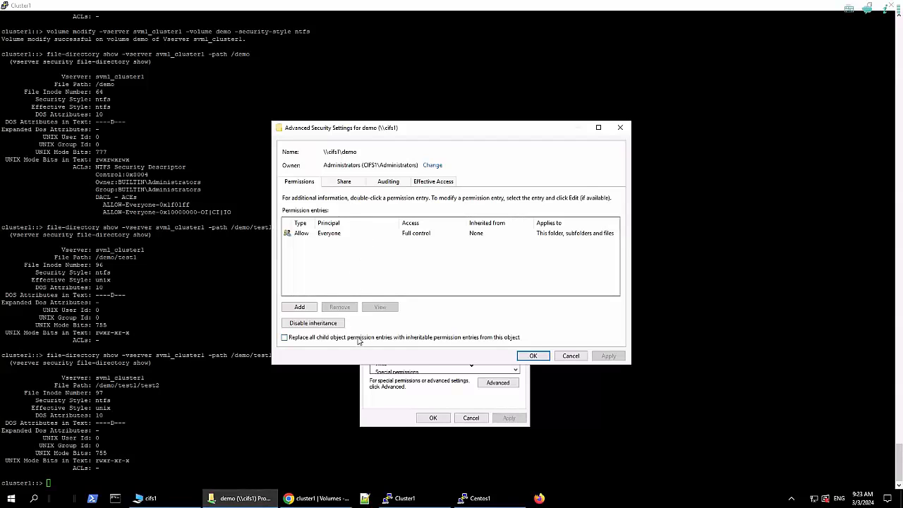
Step: Replace all child object permission entries under demo, accepting both Windows Security warnings
{"action": "left_click", "coordinate": [284, 337]}
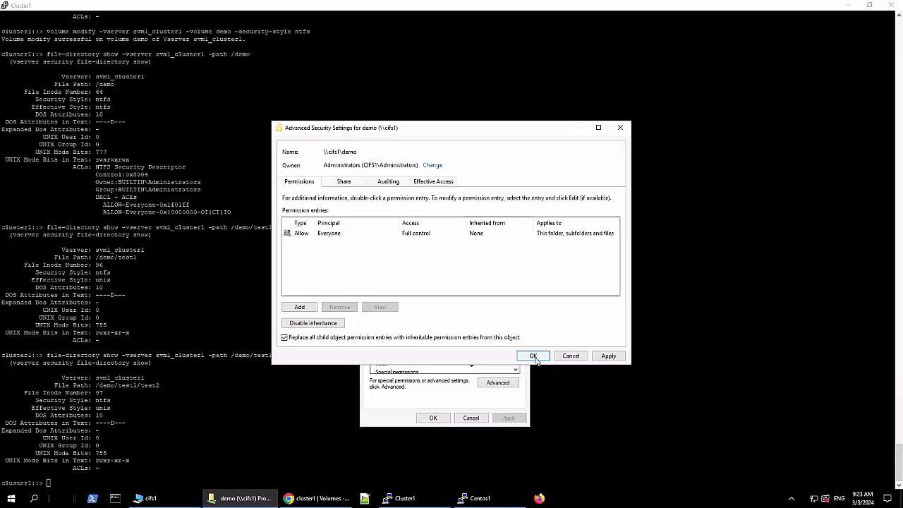
{"action": "left_click", "coordinate": [533, 356]}
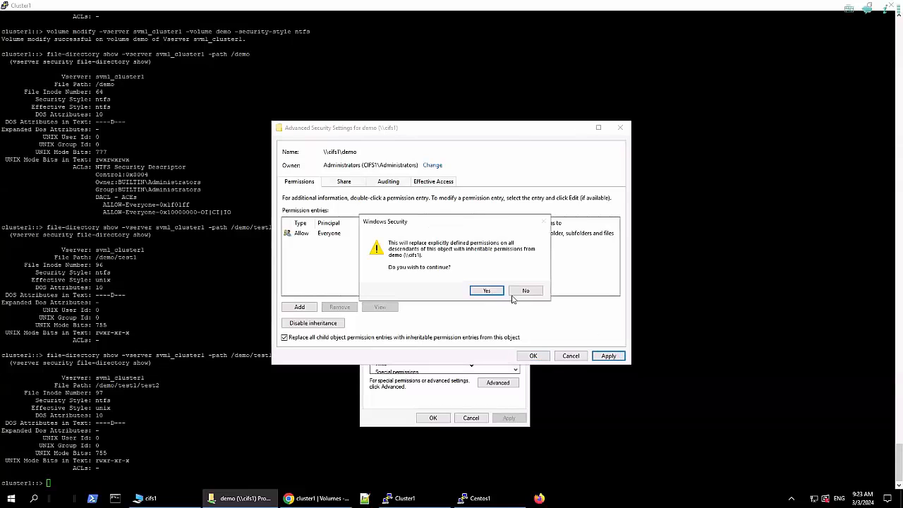
{"action": "left_click", "coordinate": [486, 290]}
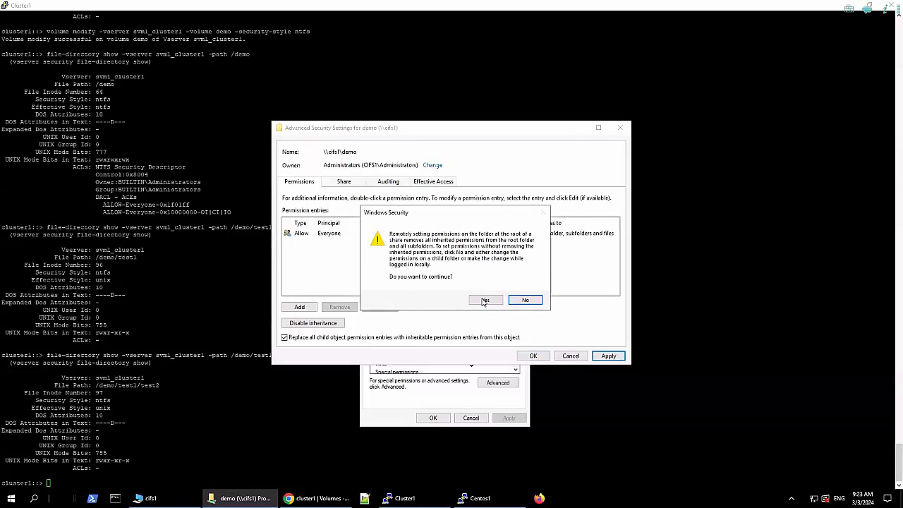
{"action": "left_click", "coordinate": [485, 300]}
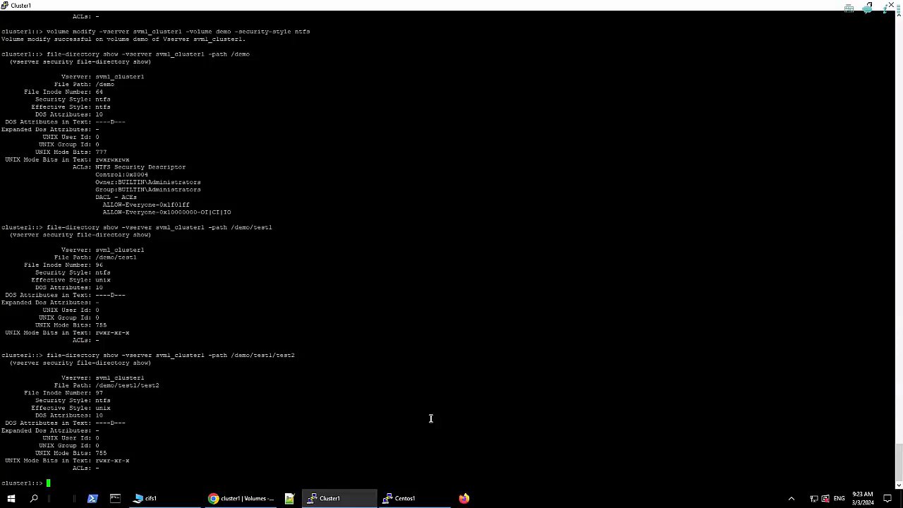
Step: Re-list /demo/test1 and /demo/test1/test2 to confirm effective ntfs style and inherited ACLs
{"action": "type", "text": "file-directory show -vserver svm1_cluster1 -path /demo/test1"}
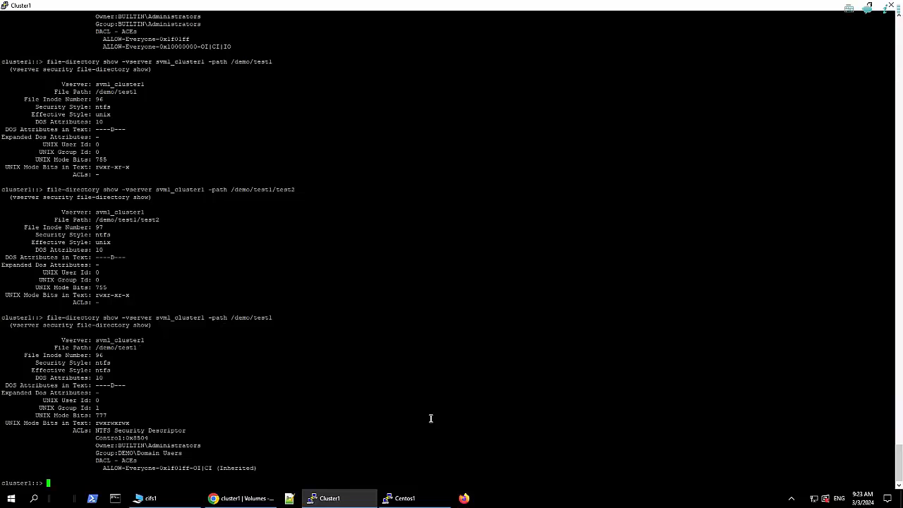
{"action": "type", "text": "file-directory show -vserver svm1_cluster1 -path /demo/test1/test2"}
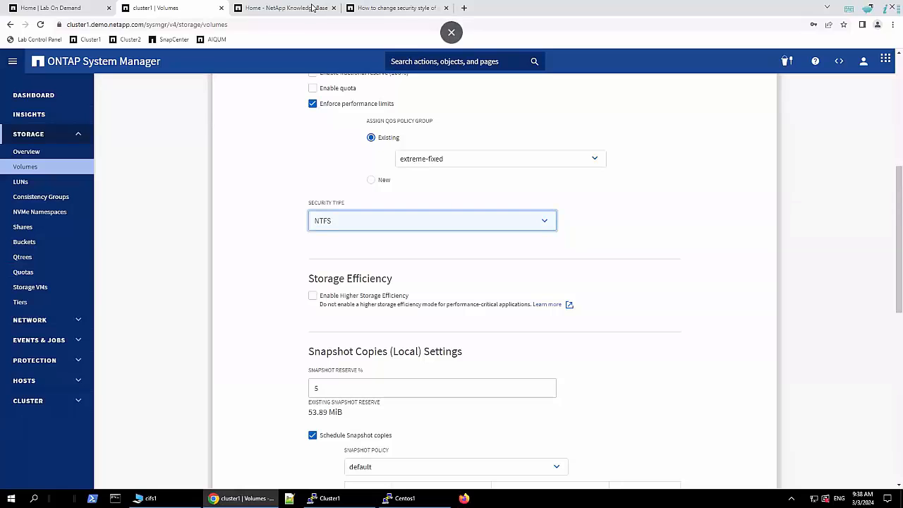
Step: Switch Chrome to the 'Home - NetApp Knowledge Base' tab
{"action": "left_click", "coordinate": [282, 8]}
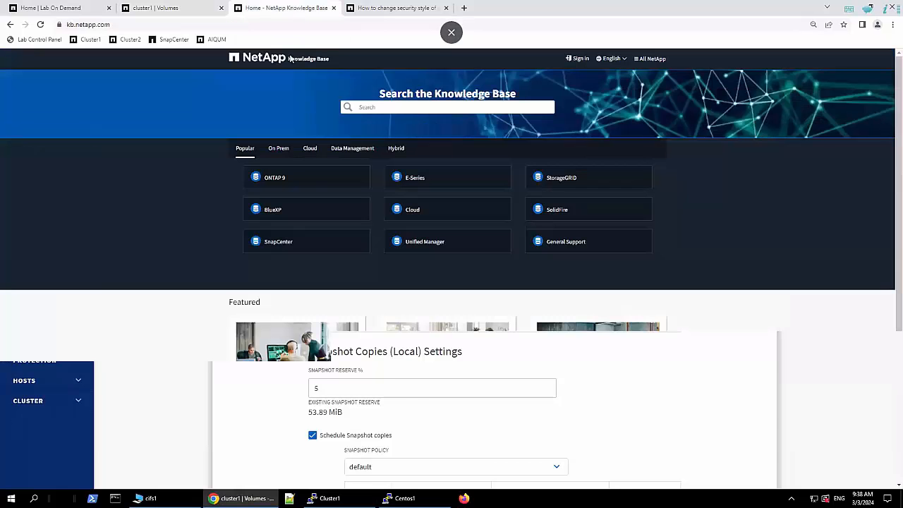
{"action": "left_click", "coordinate": [451, 33]}
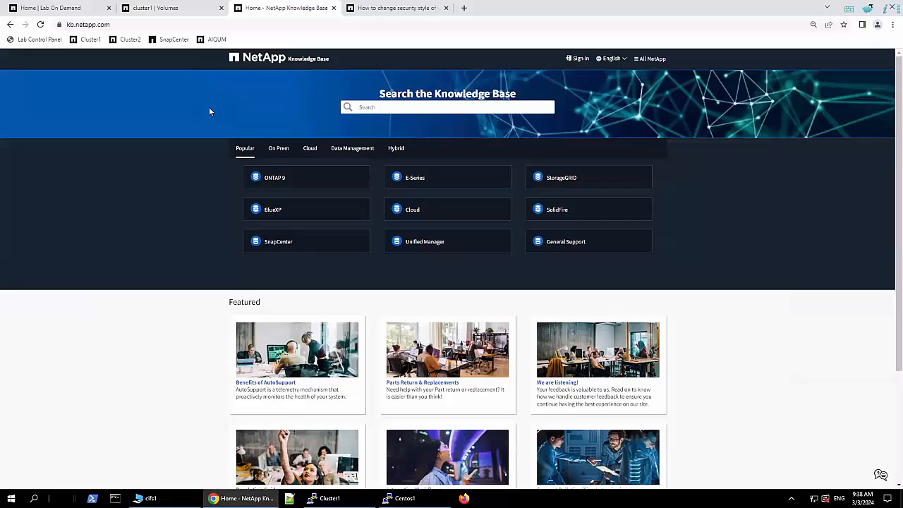